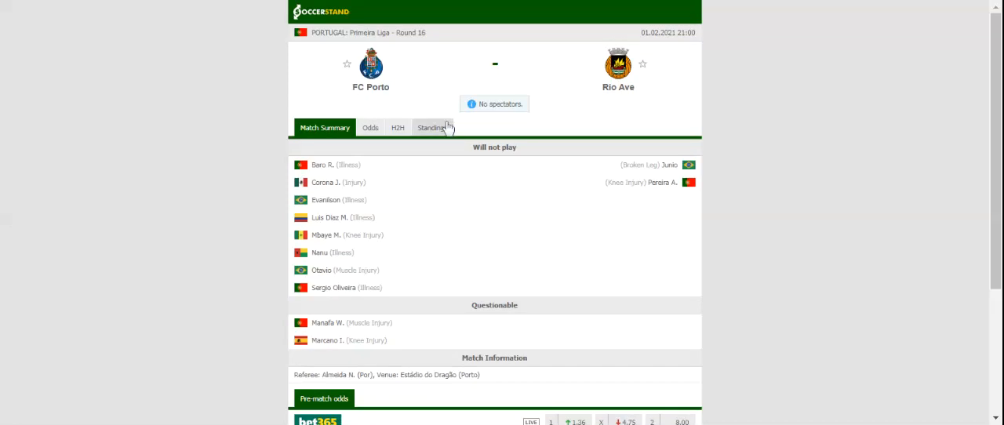
# Show the Primeira Liga standings table for FC Porto vs Rio Ave.
pyautogui.click(431, 127)
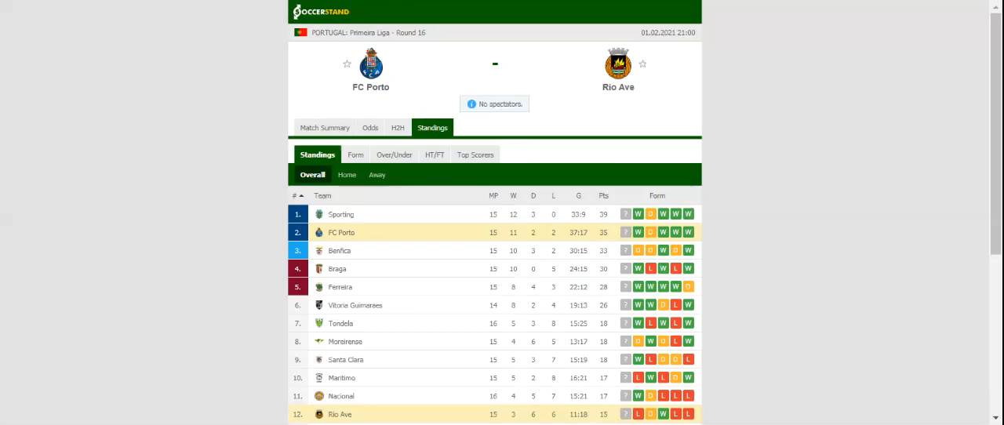
pyautogui.moveTo(256, 63)
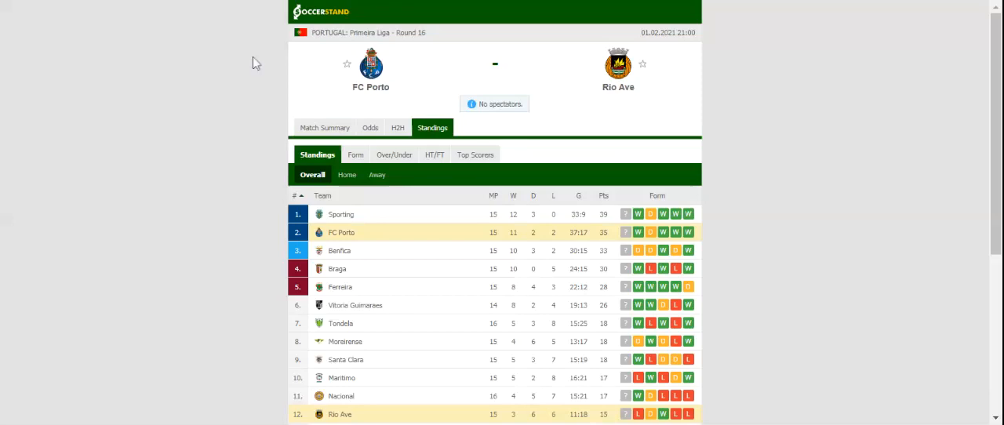
# View the head-to-head results, then the full-time 1X2 odds from seven bookmakers.
pyautogui.click(398, 127)
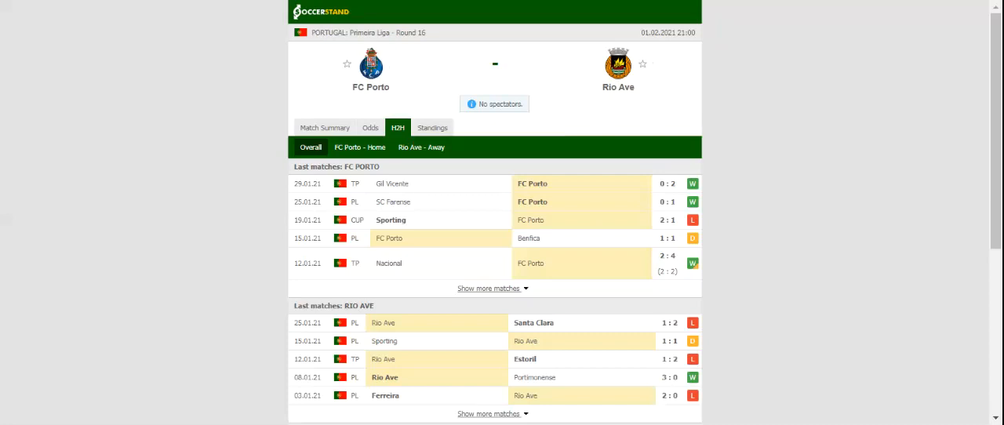
pyautogui.click(369, 127)
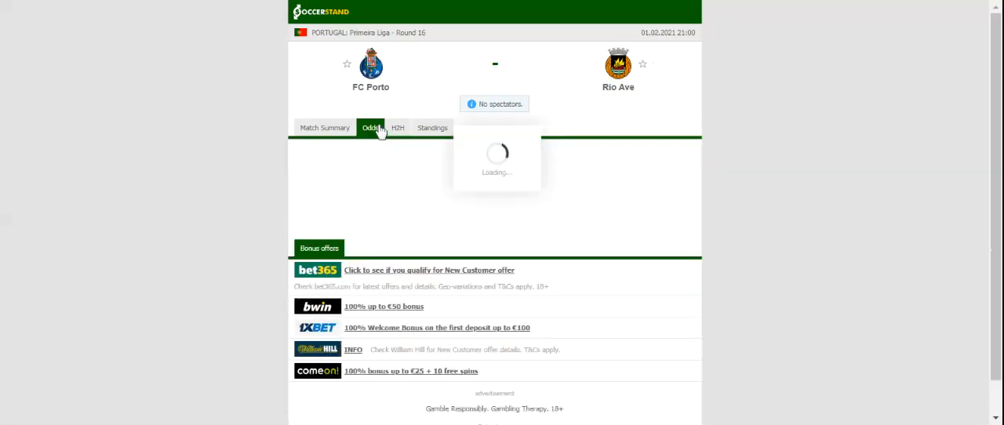
pyautogui.click(370, 127)
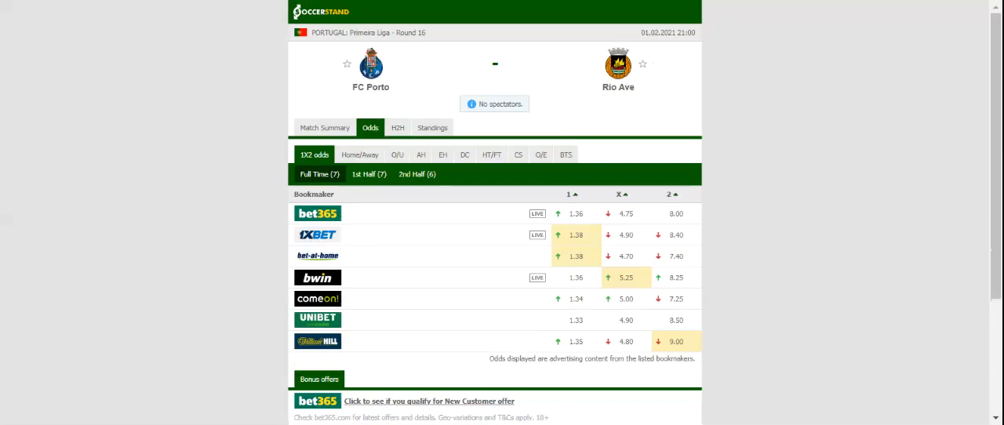